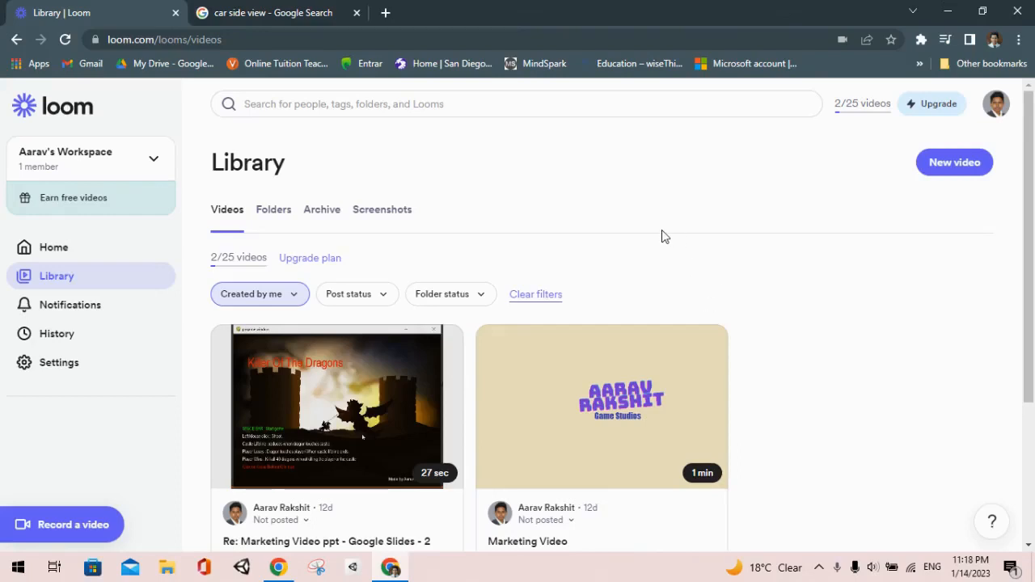
mouse_move(1013, 338)
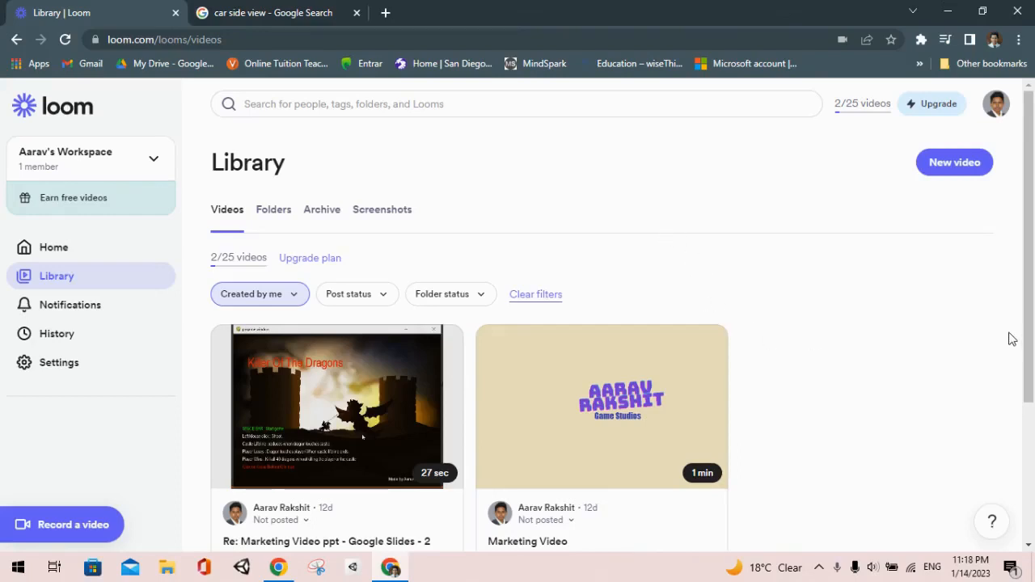
mouse_move(916, 441)
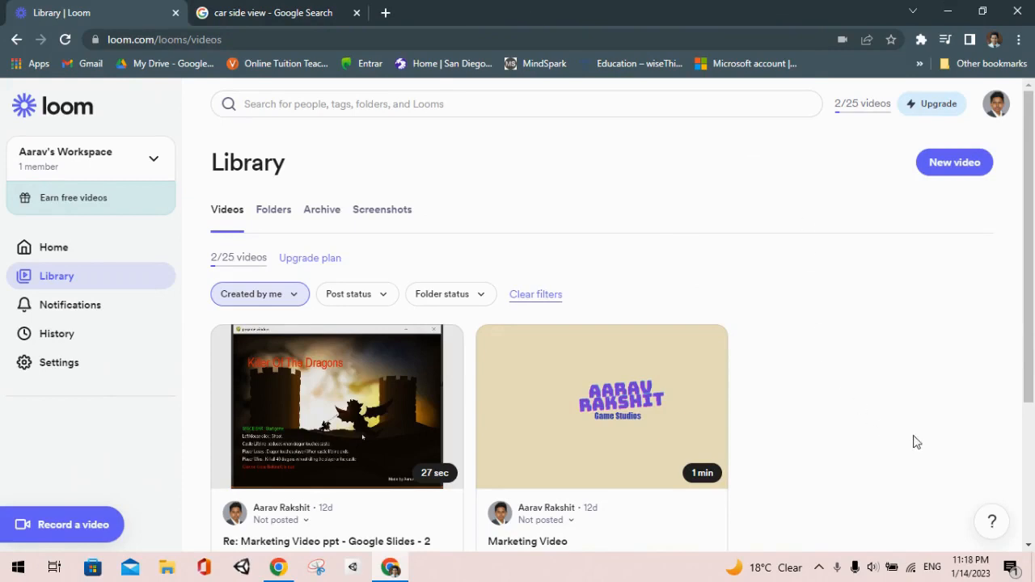
mouse_move(940, 402)
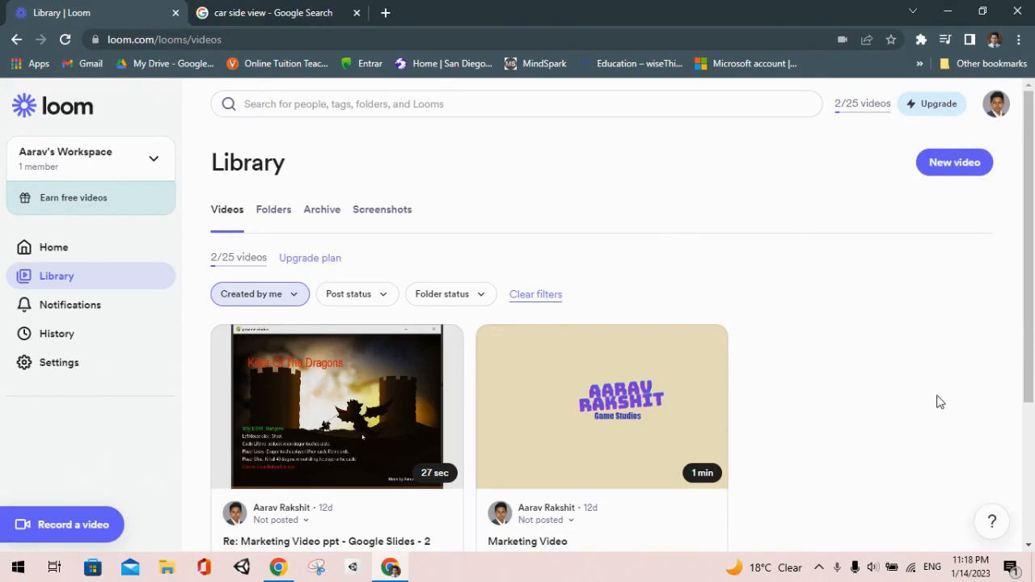
mouse_move(925, 363)
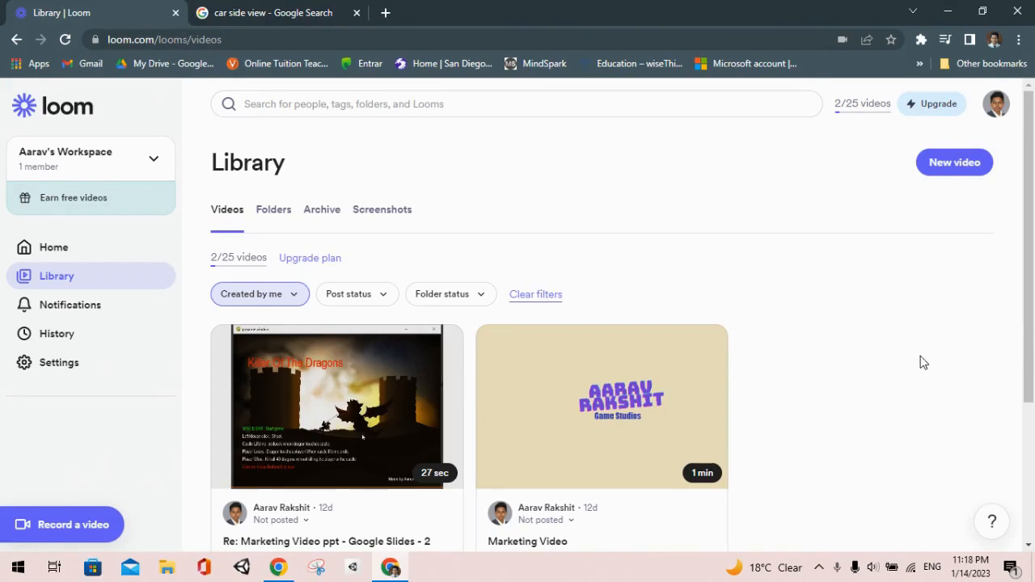
mouse_move(969, 411)
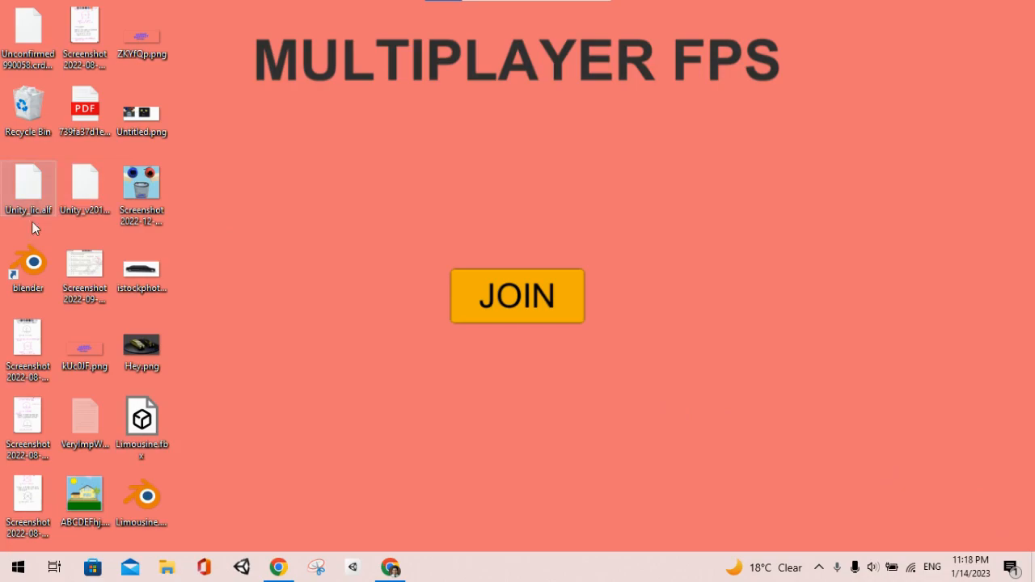
Launch Blender from its desktop shortcut
double_click(28, 263)
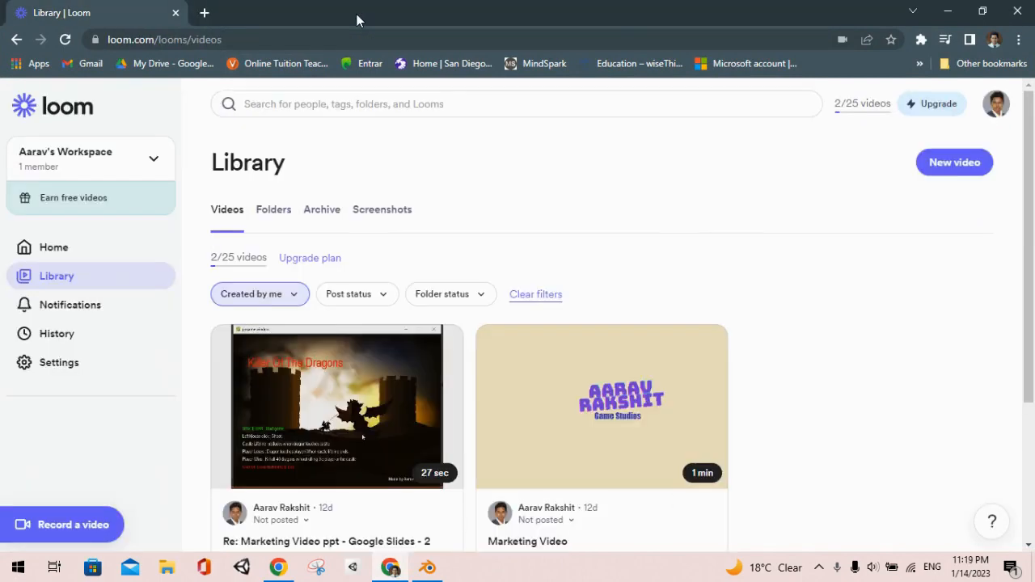
Search Google for 'car side view' in a new browser tab
left_click(204, 12)
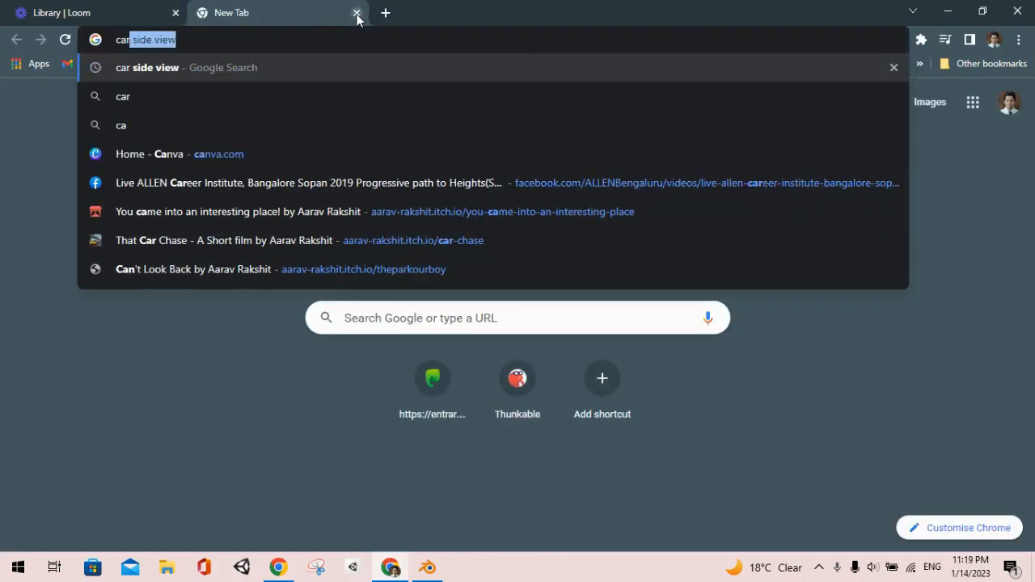
type("si")
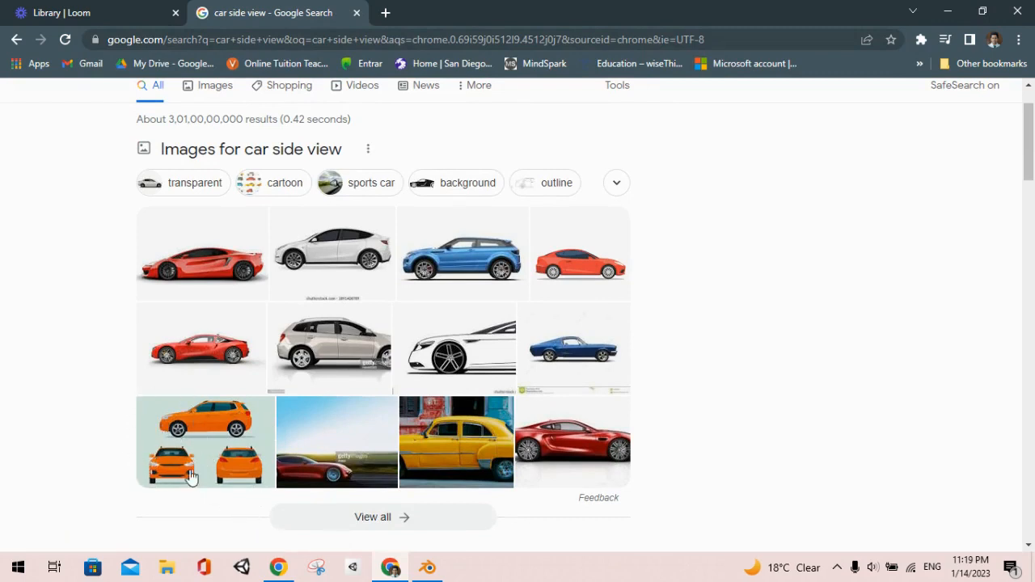
Preview the orange car side-view images, including the Alamy hatchback, then return to Blender
scroll("down", 3)
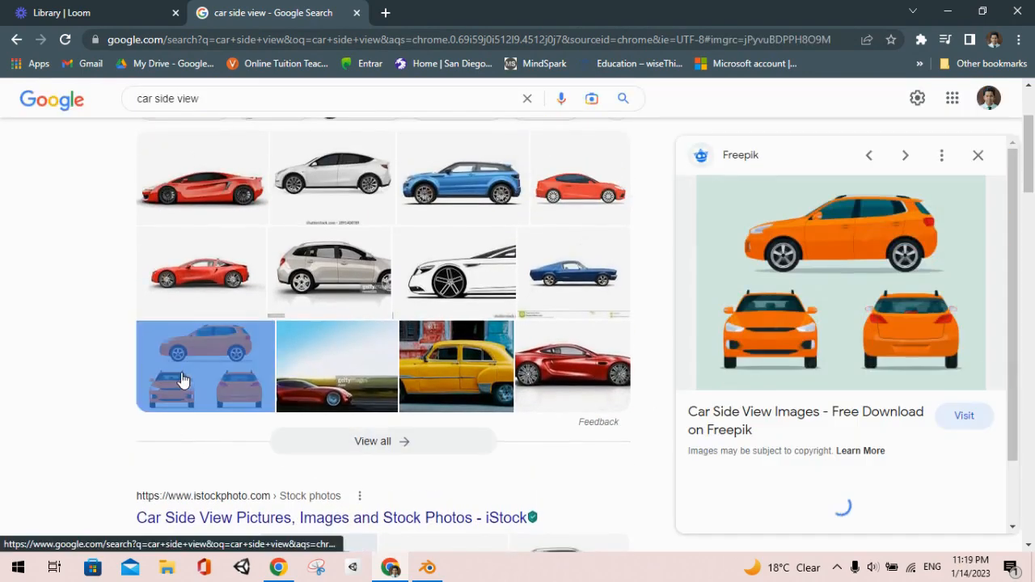
scroll("down", 3)
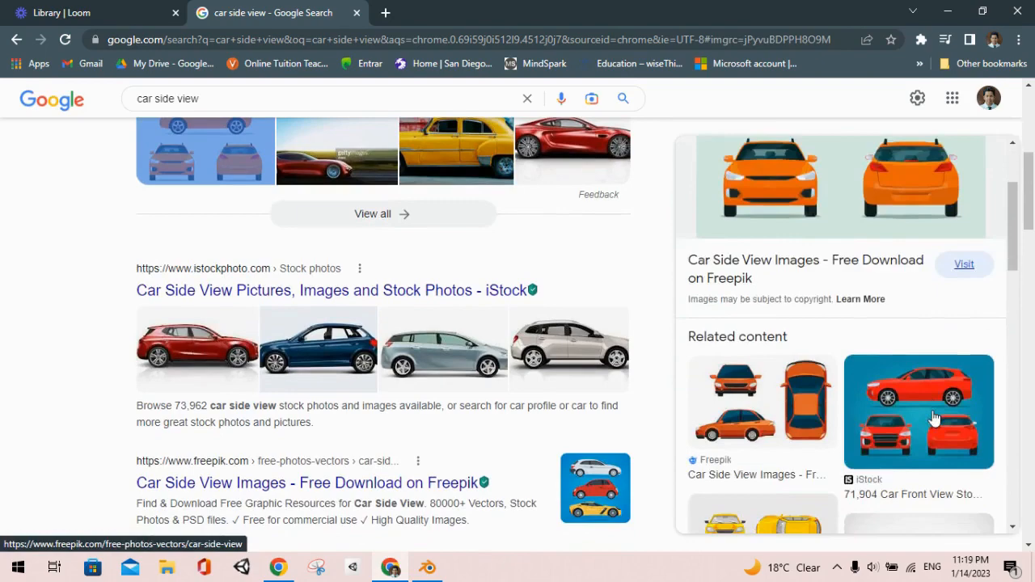
scroll("up", 3)
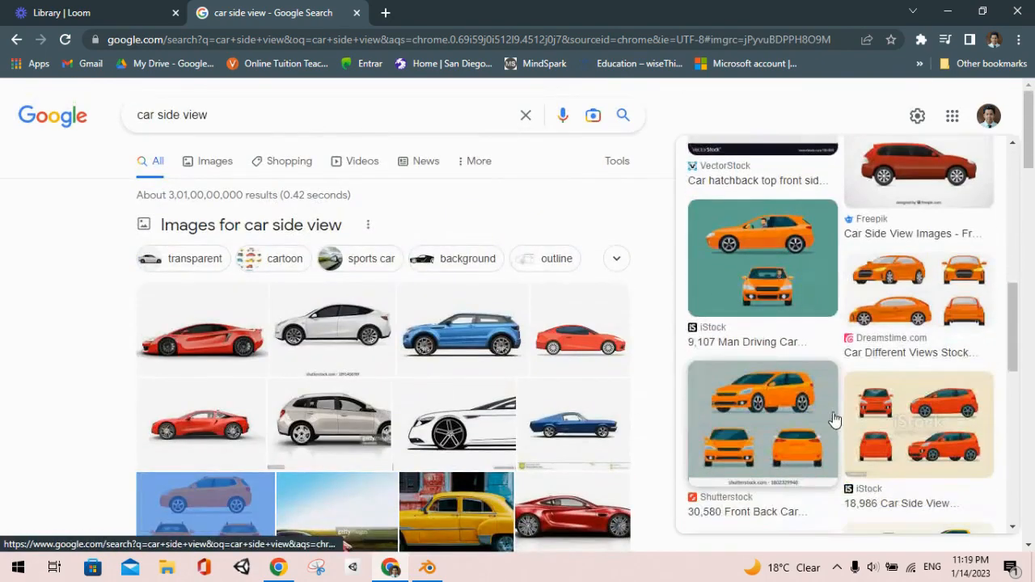
left_click(761, 257)
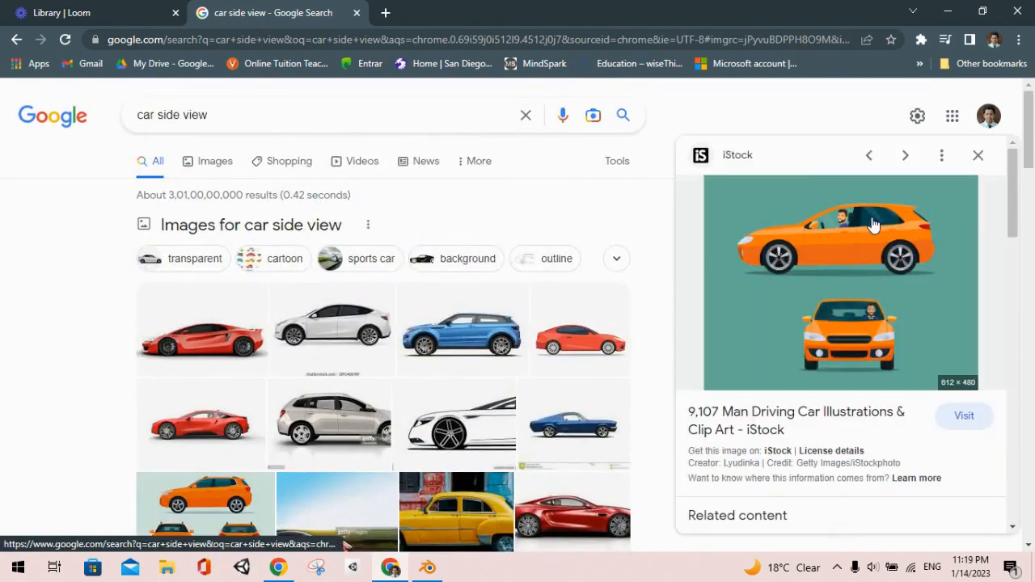
left_click(904, 155)
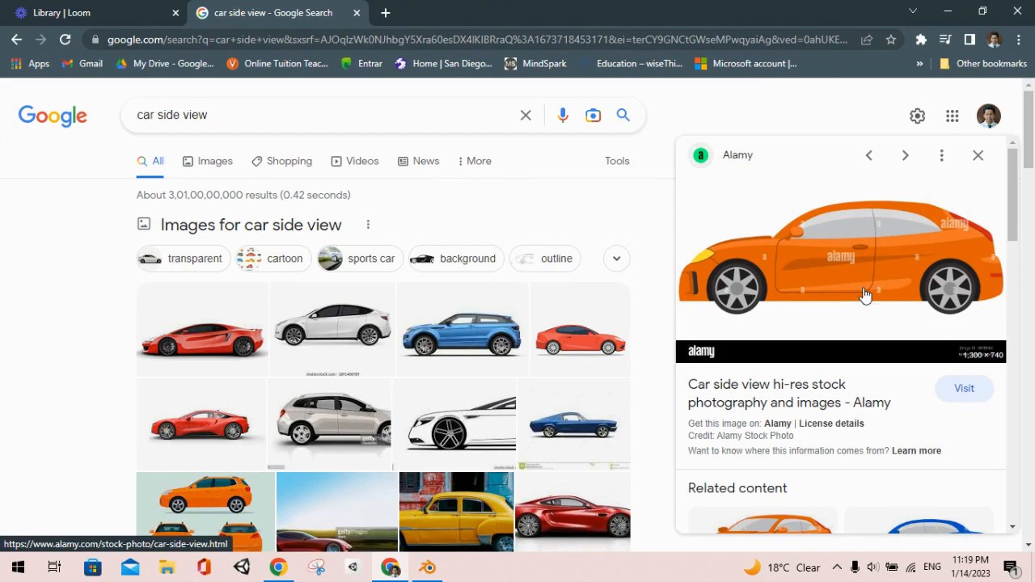
left_click(427, 568)
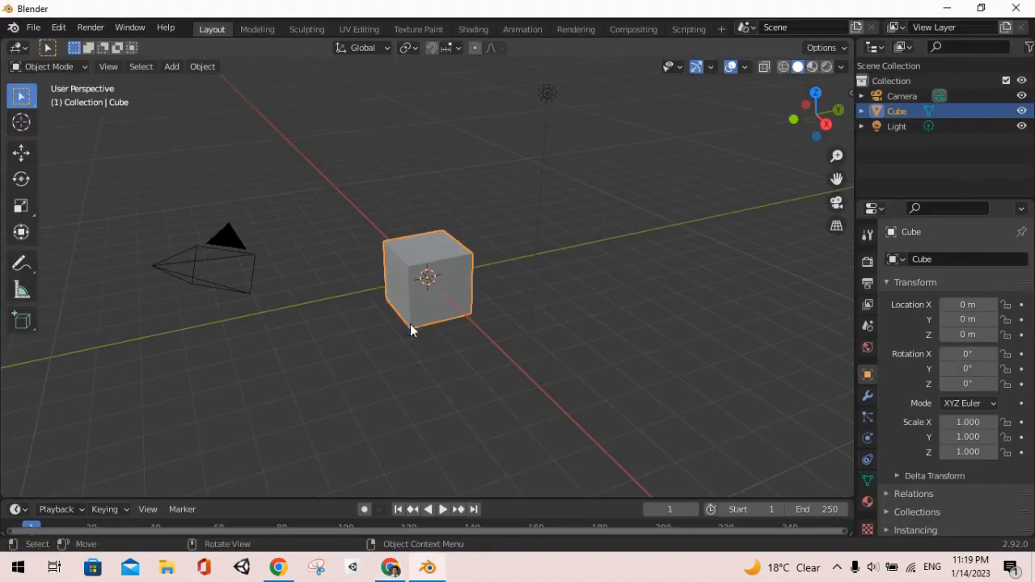
Delete the camera and light, frame the cube, and enter Edit Mode
left_click(172, 226)
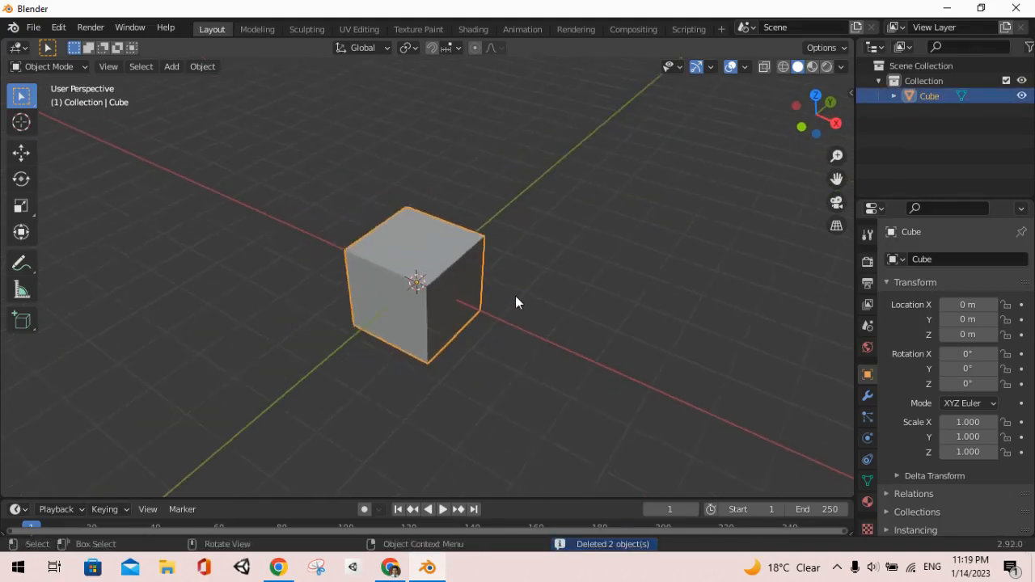
left_click_drag(517, 302, 493, 268)
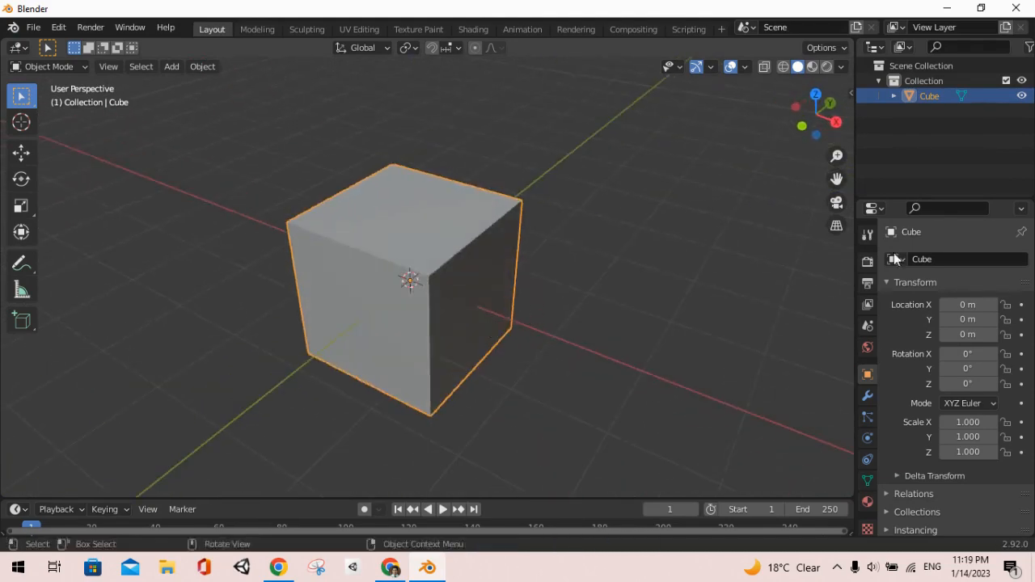
left_click_drag(404, 283, 541, 267)
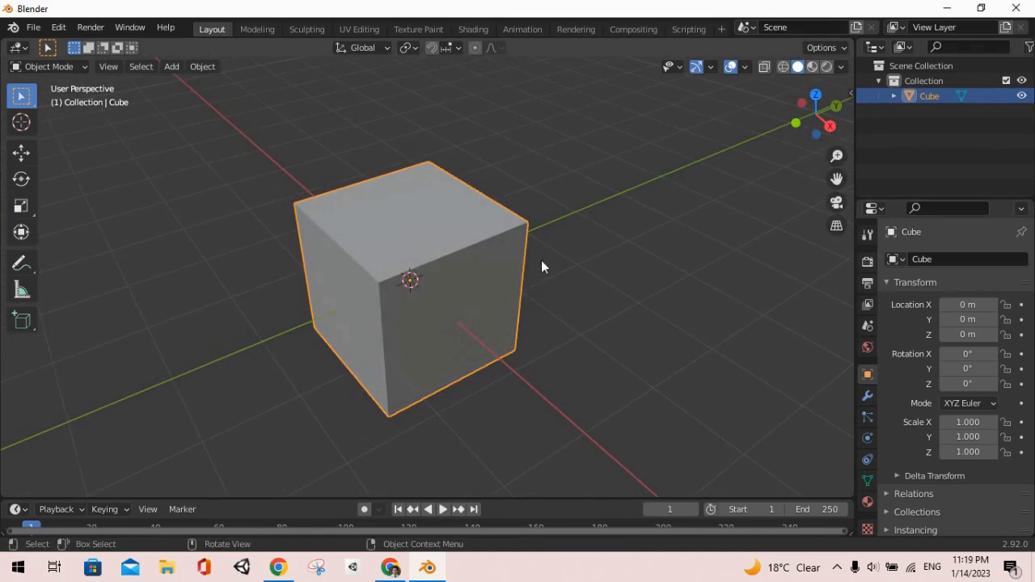
mouse_move(432, 271)
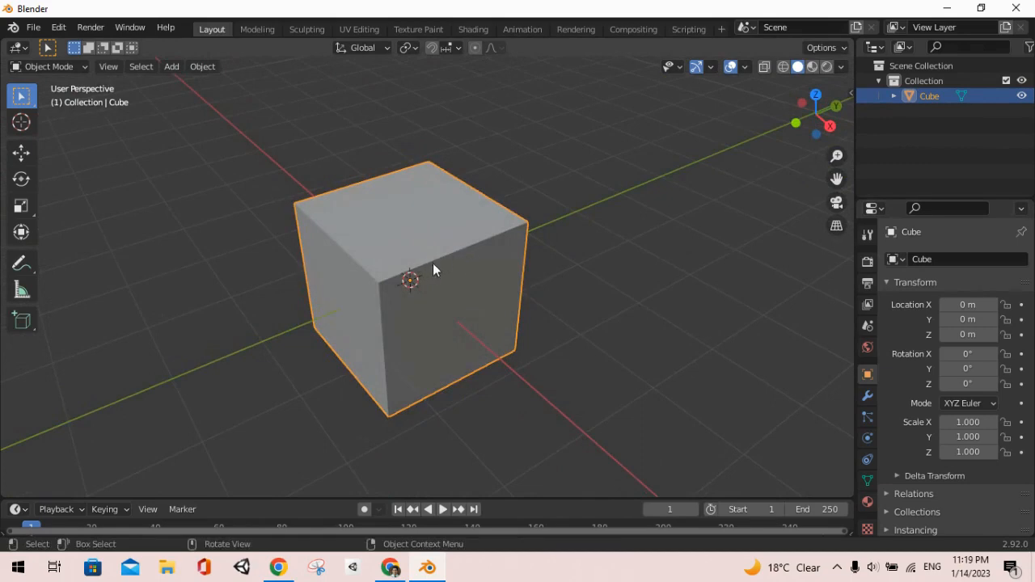
key("Tab")
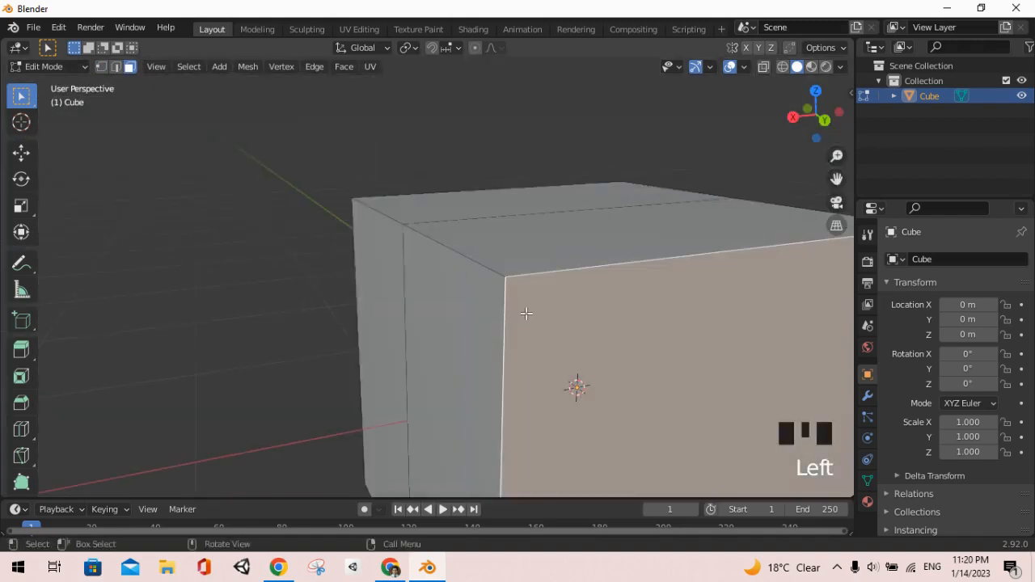
Delete the selected half of the cube and return to Object Mode
left_click_drag(526, 314, 604, 277)
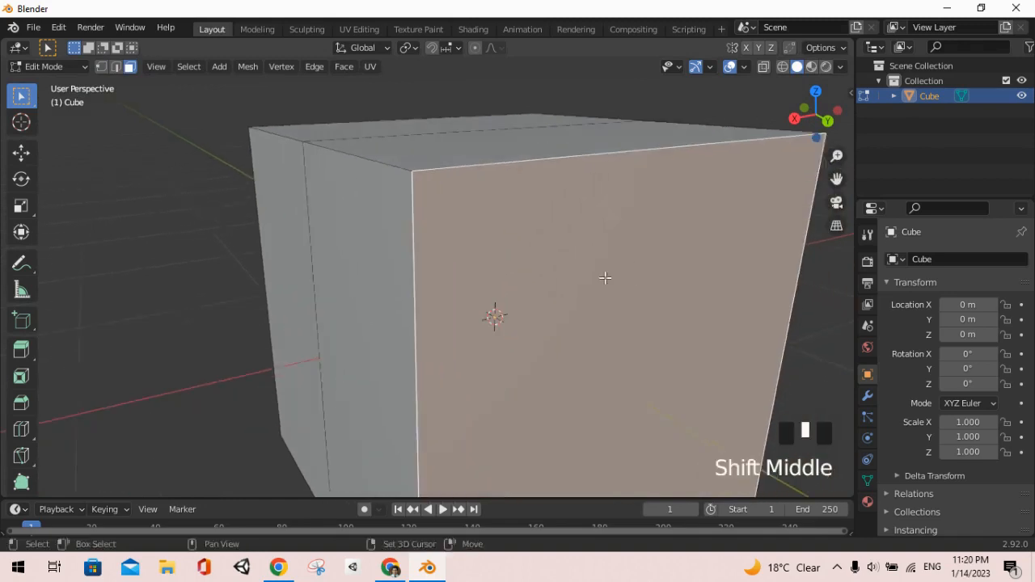
key("x")
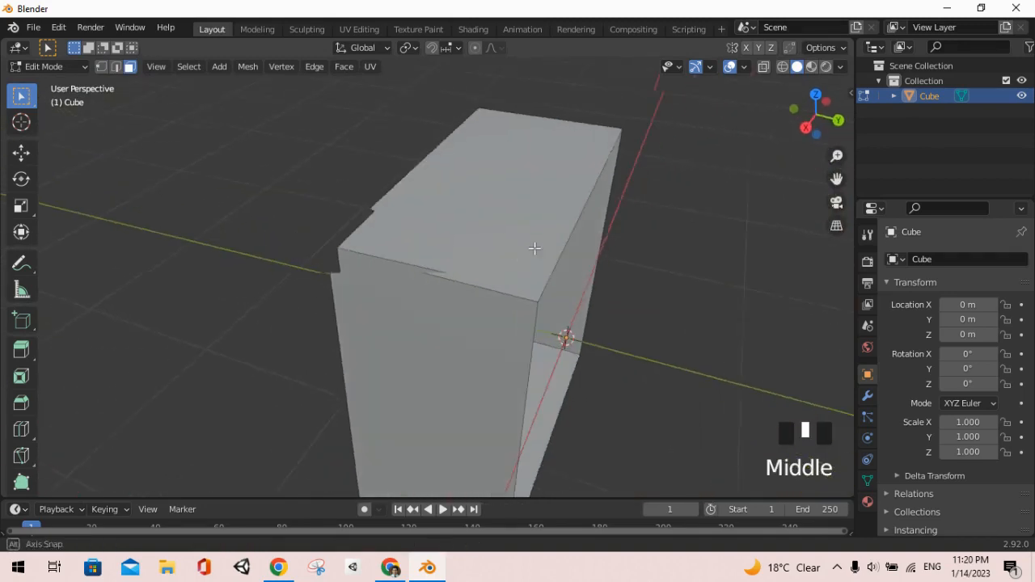
key("Tab")
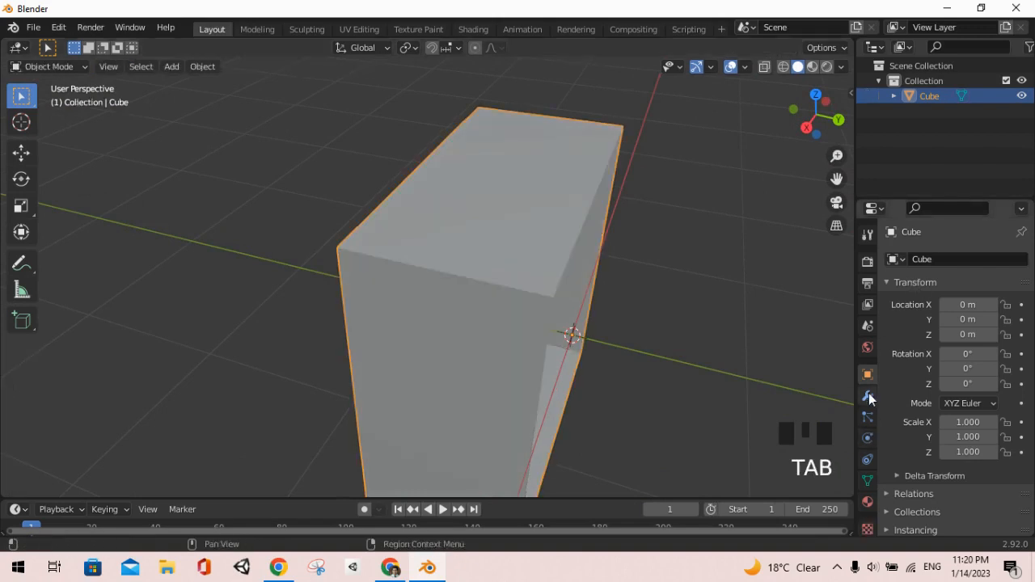
Add a Mirror modifier to the half box and pull a face outward
left_click(954, 259)
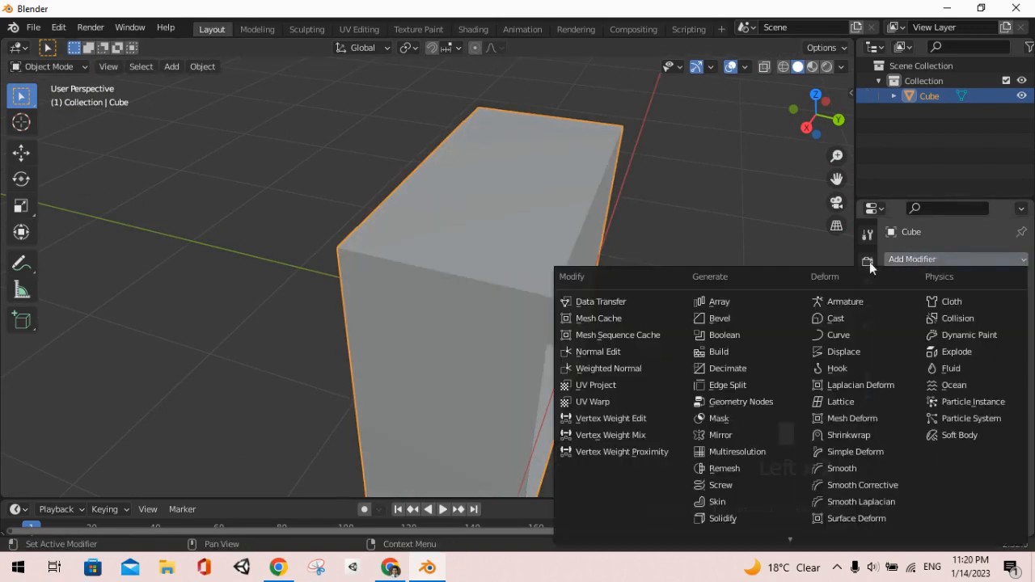
mouse_move(752, 435)
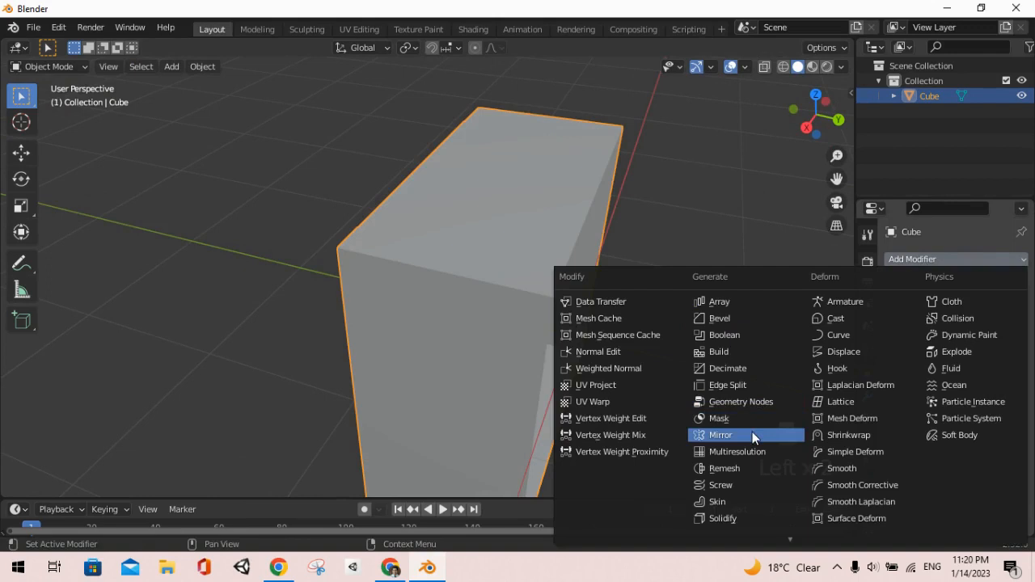
left_click(720, 435)
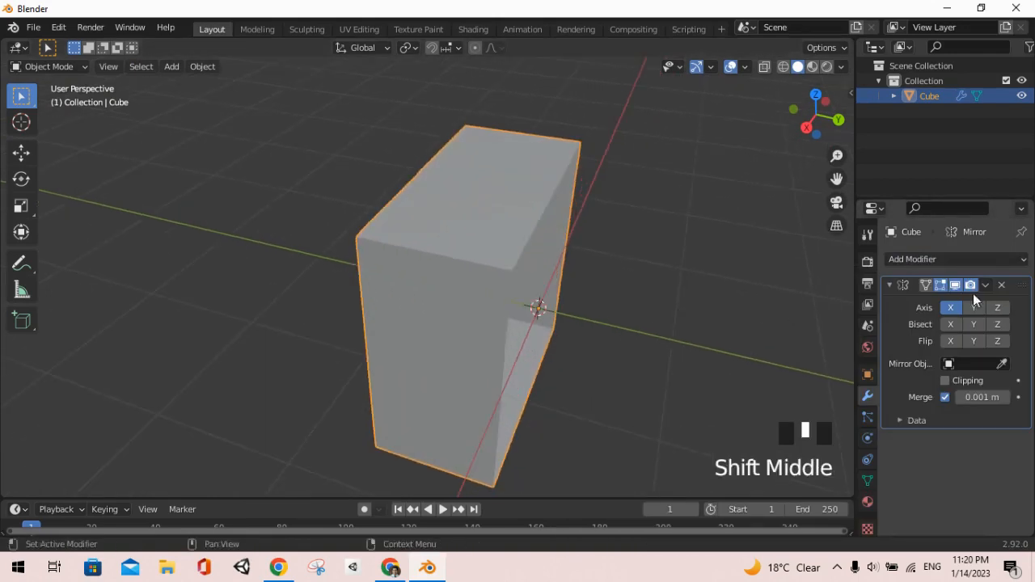
double_click(974, 307)
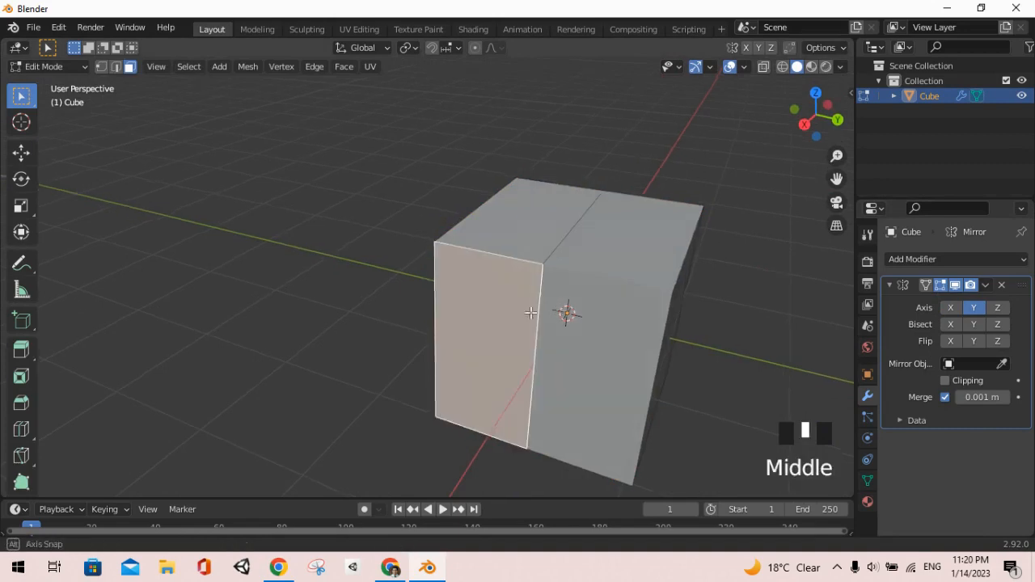
key("g")
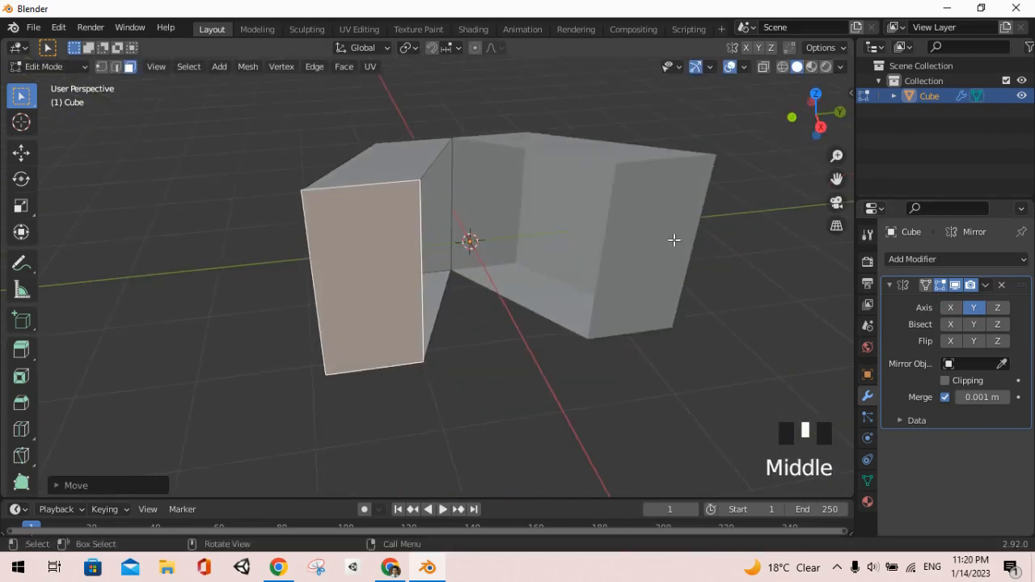
Move the face back with clipping so the halves join, then exit Edit Mode
key("g")
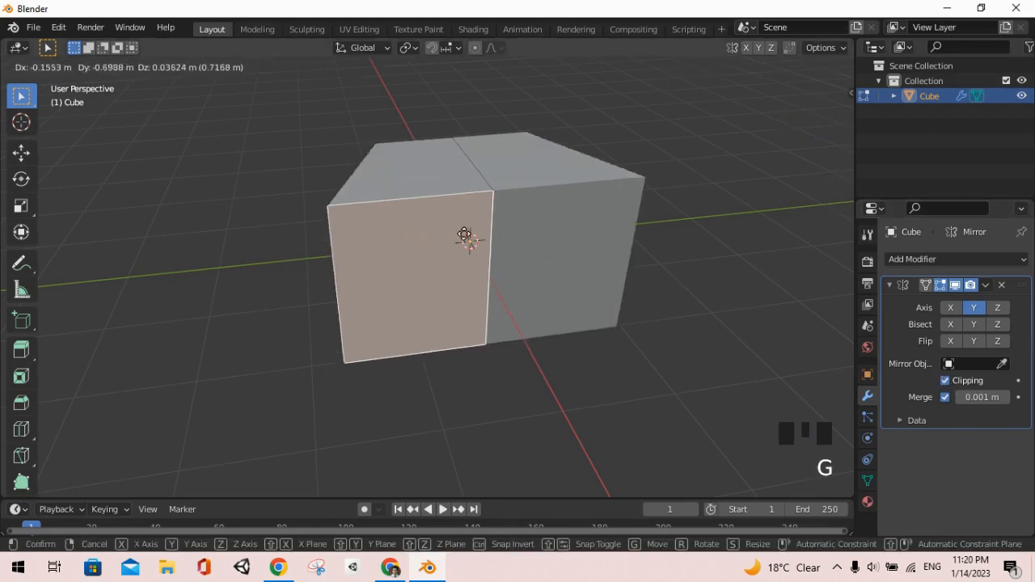
mouse_move(375, 198)
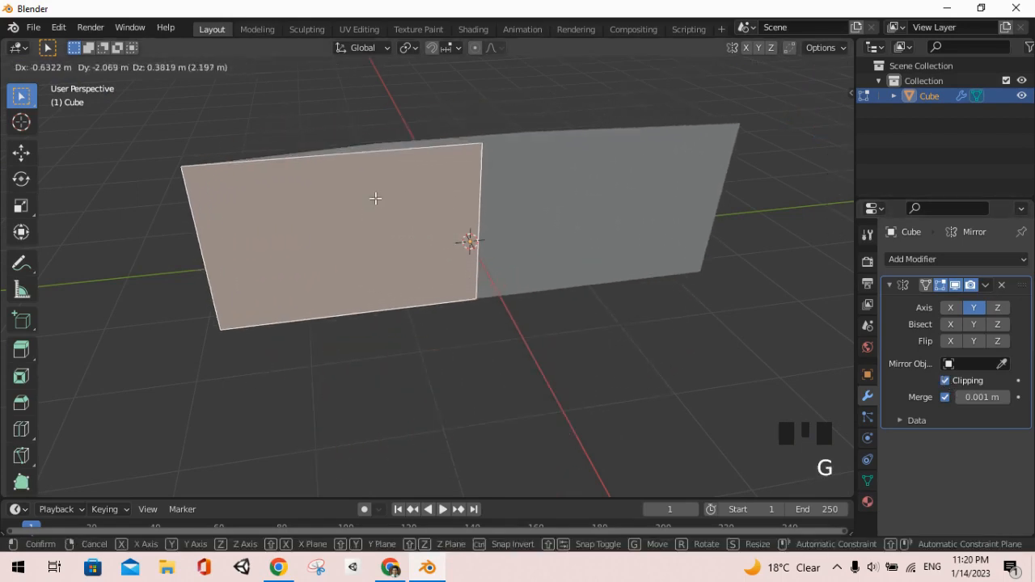
scroll("up", 3)
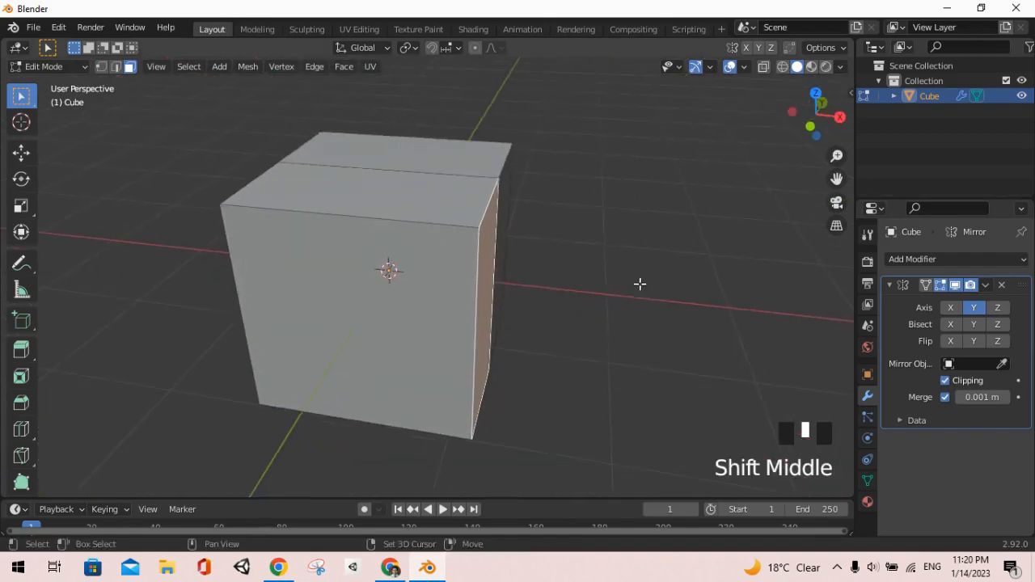
left_click(390, 566)
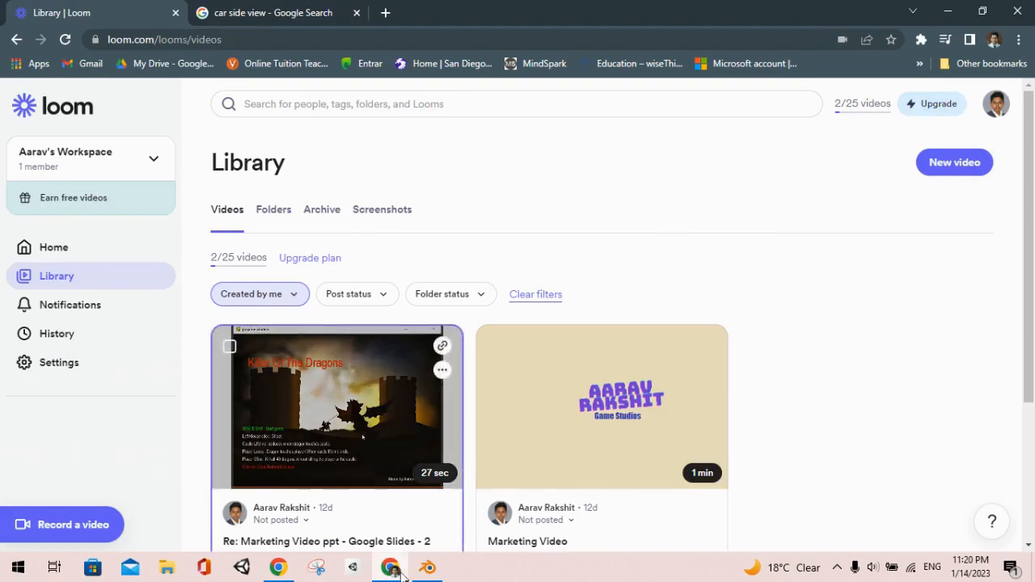
left_click(427, 566)
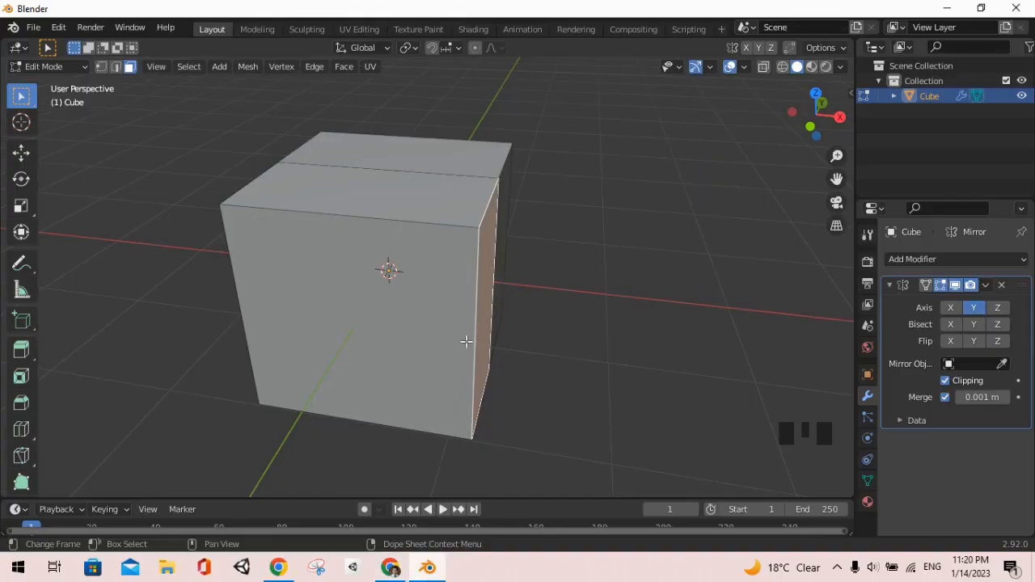
scroll("down", 3)
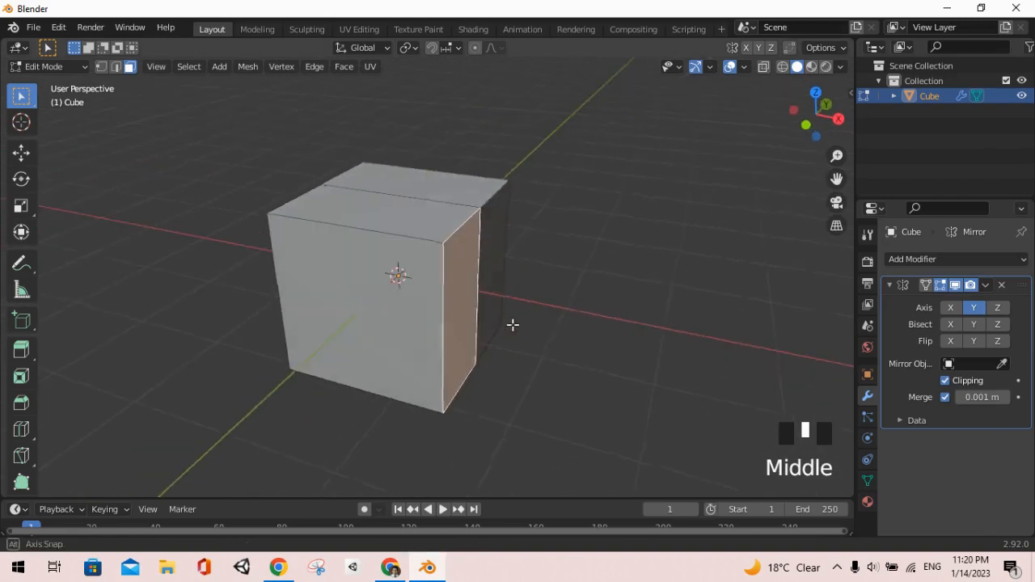
key("Tab")
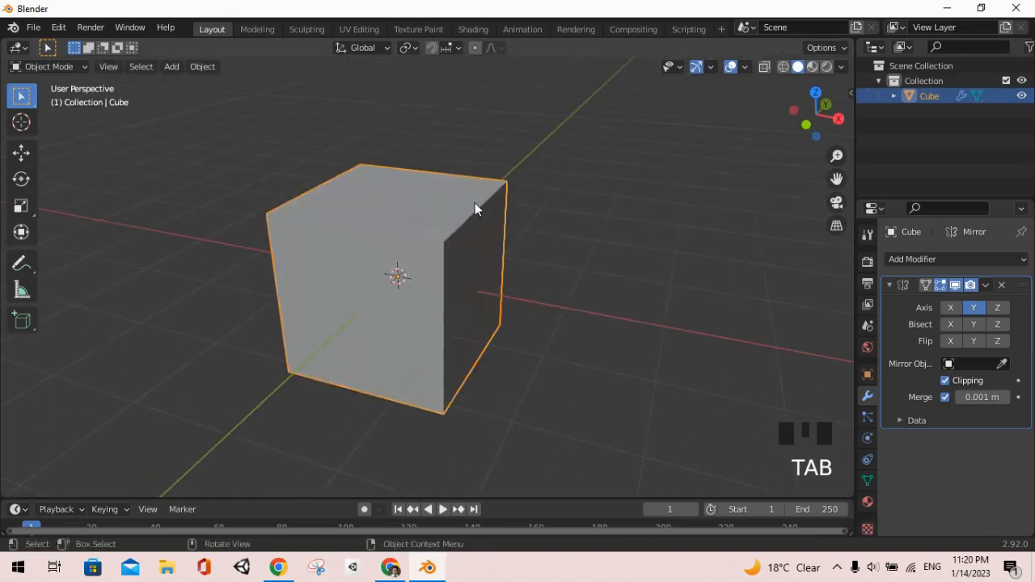
Deselect the cube by clicking empty viewport space
left_click(327, 129)
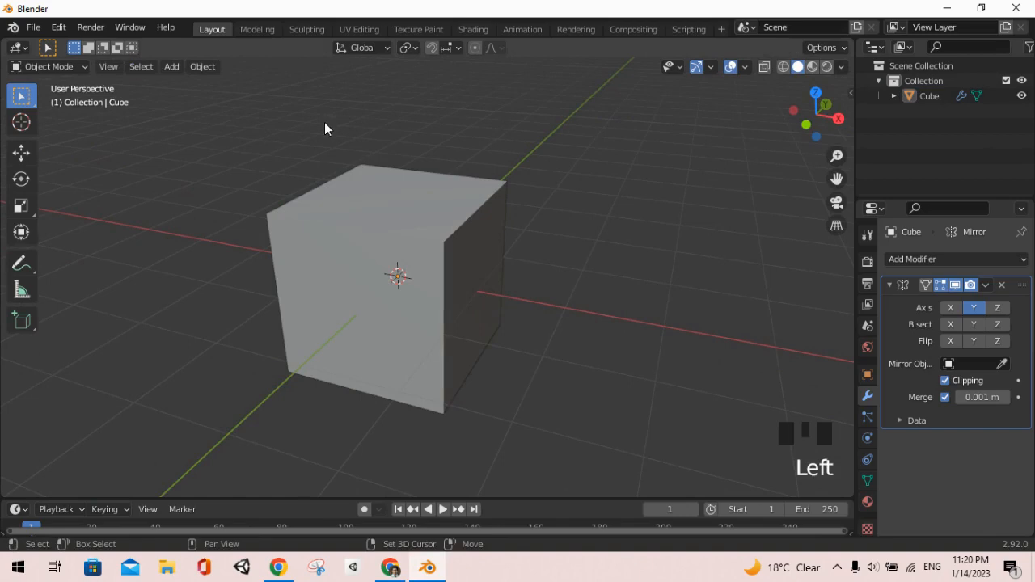
mouse_move(219, 143)
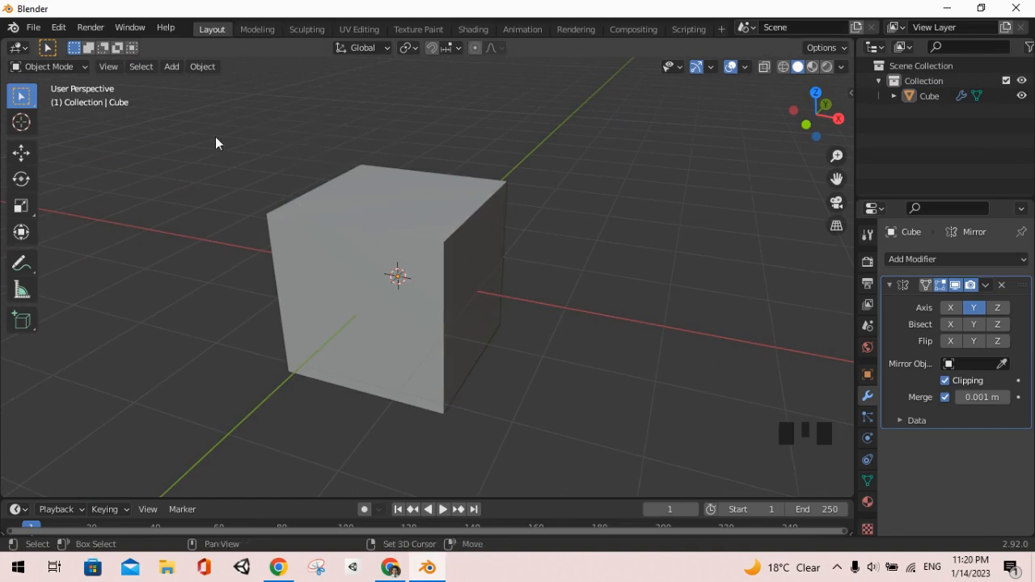
mouse_move(254, 147)
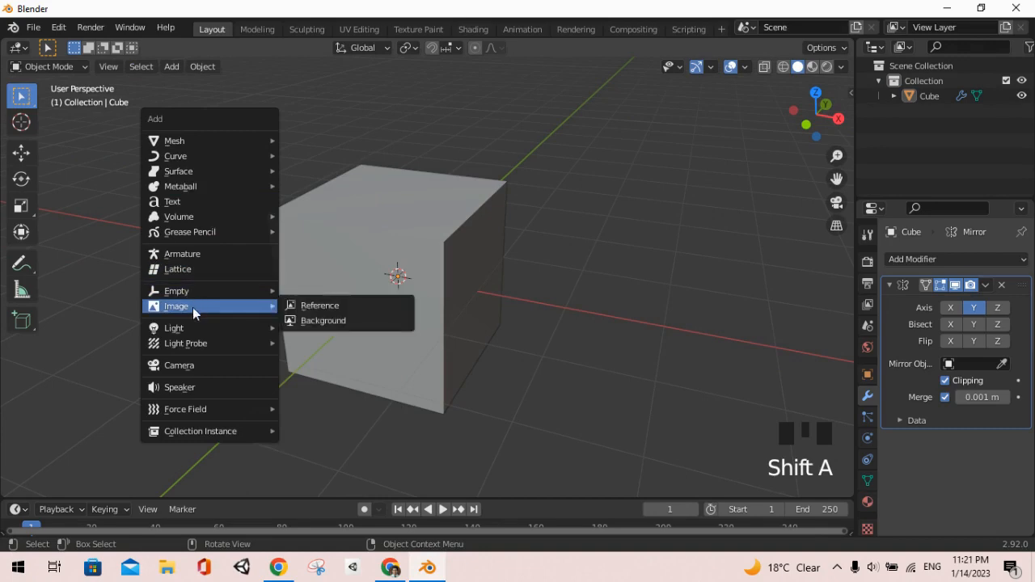
Choose Add > Image > Reference, then switch to the browser
left_click(319, 305)
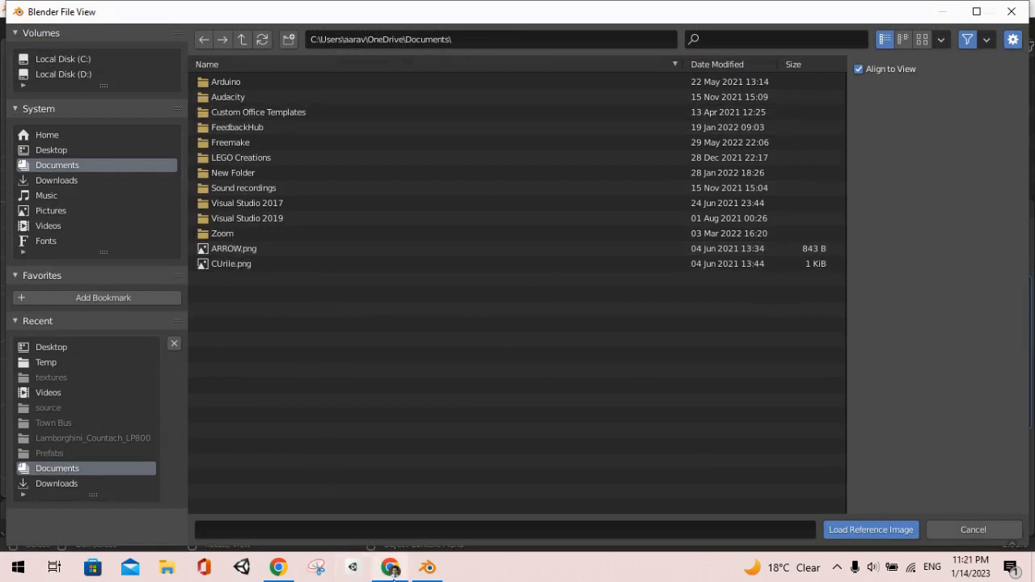
left_click(389, 566)
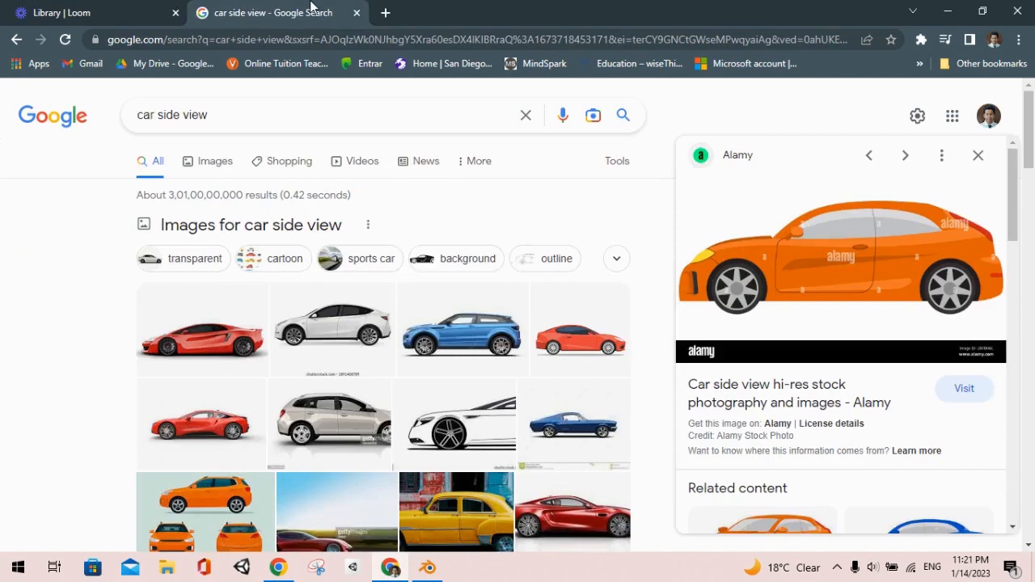
Save the orange car side-view image from Google Images to the Desktop
right_click(841, 259)
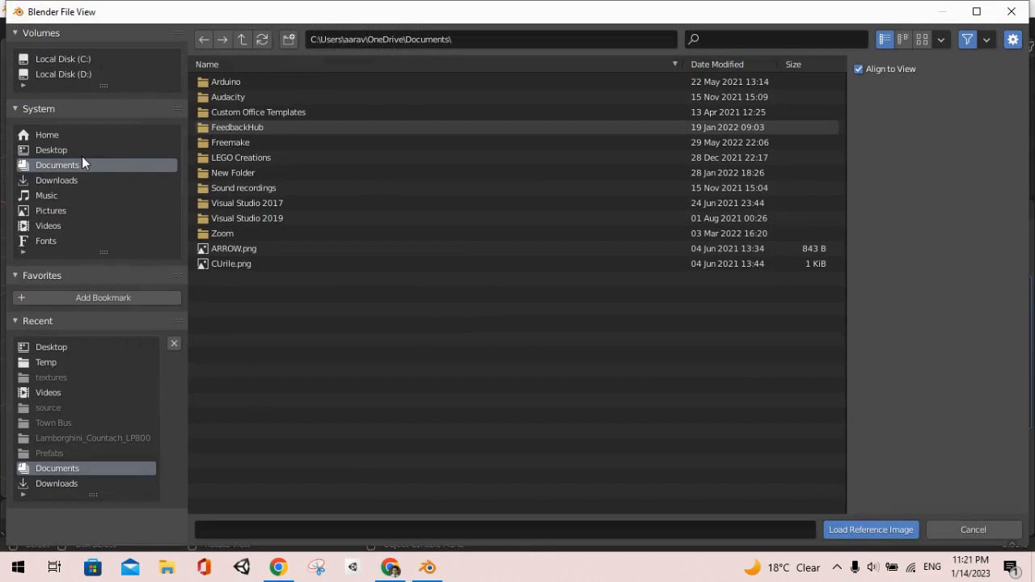
Load the hatchback car image from the Desktop as a reference image
left_click(50, 150)
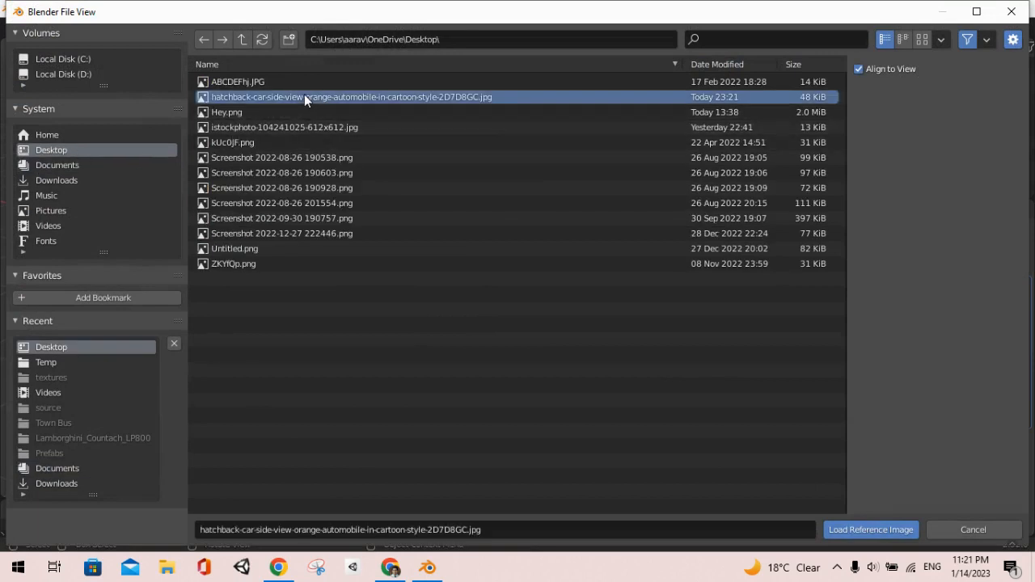
mouse_move(356, 110)
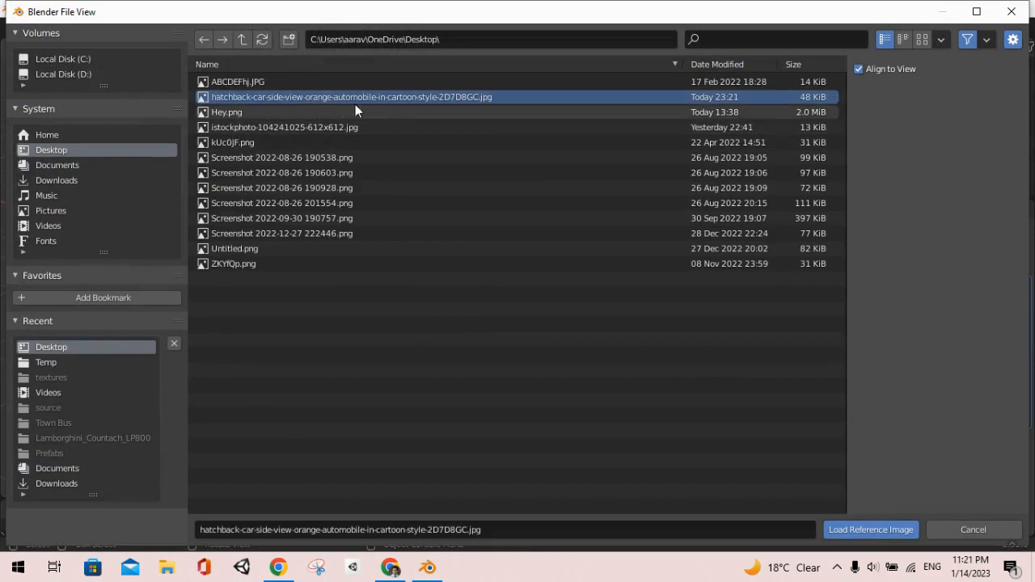
left_click(870, 530)
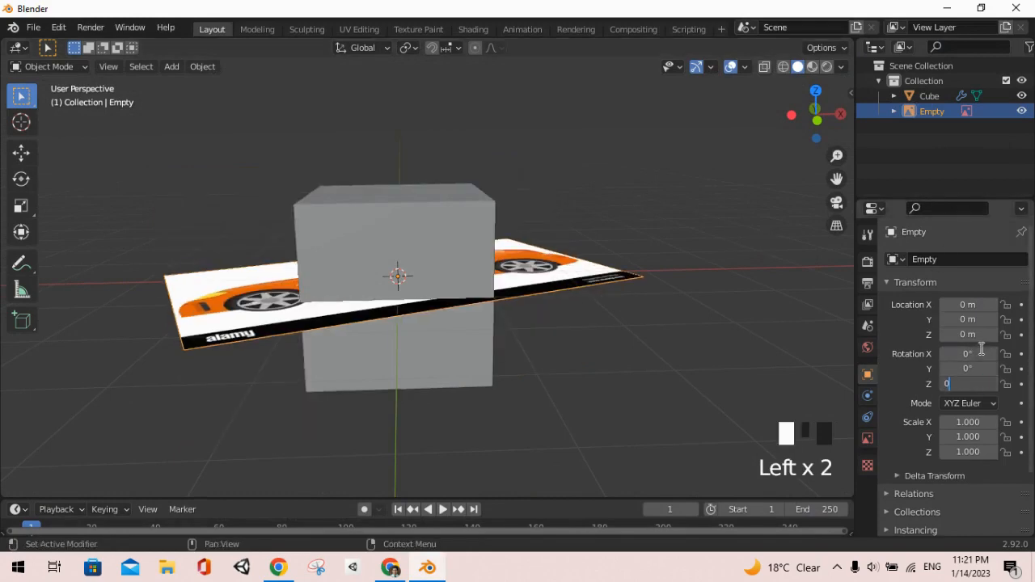
Rotate the reference Empty about 87.5° on X so the car image stands upright
left_click_drag(396, 275, 420, 291)
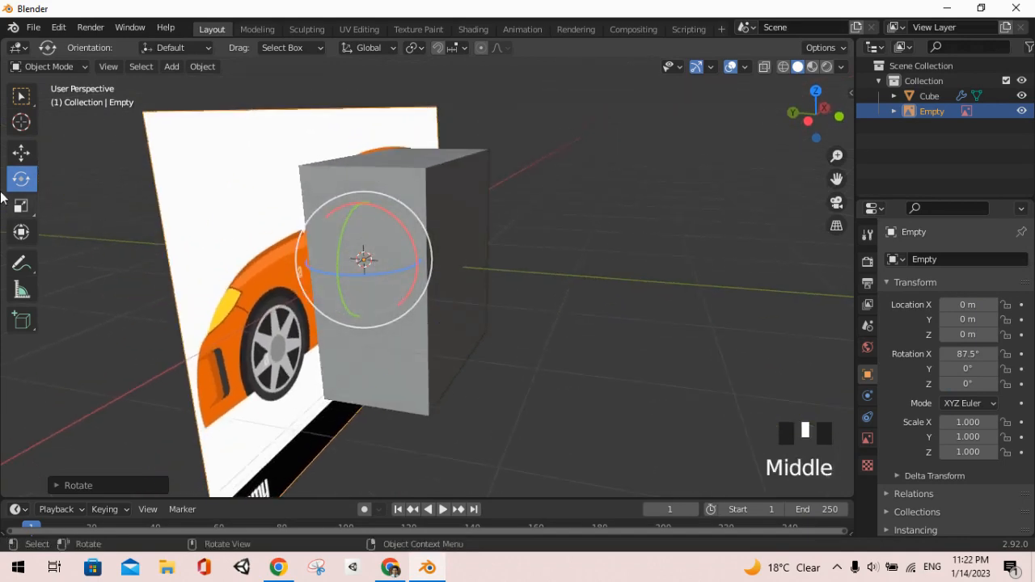
left_click(21, 153)
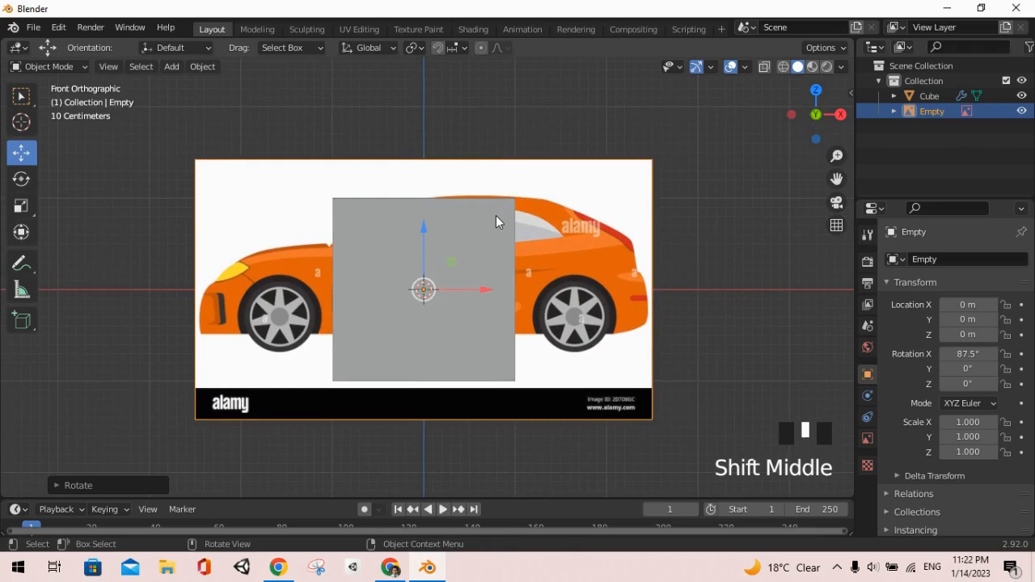
In the Outliner, select the Cube, then the car reference Empty, then the Cube again
left_click(929, 95)
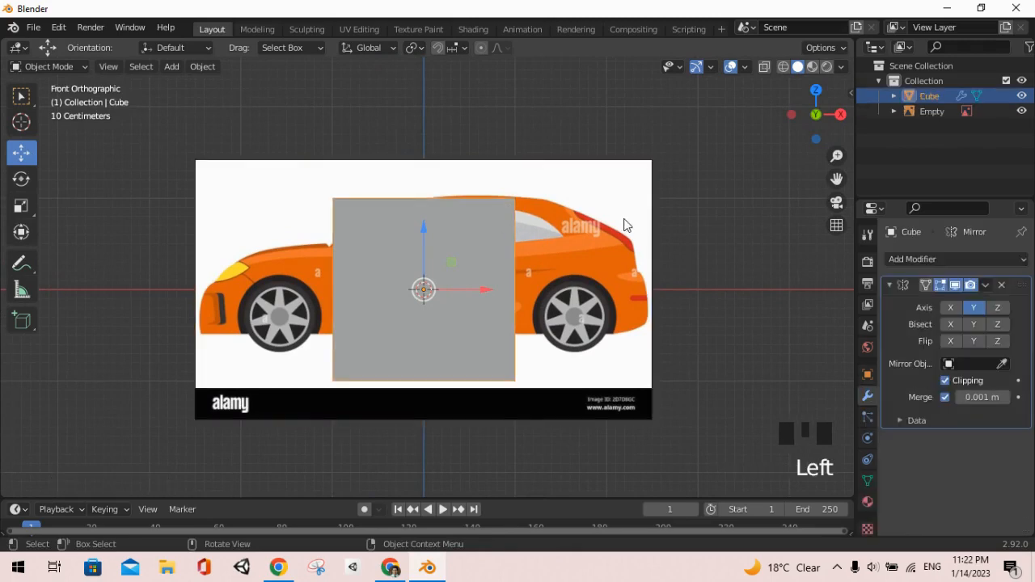
left_click(932, 110)
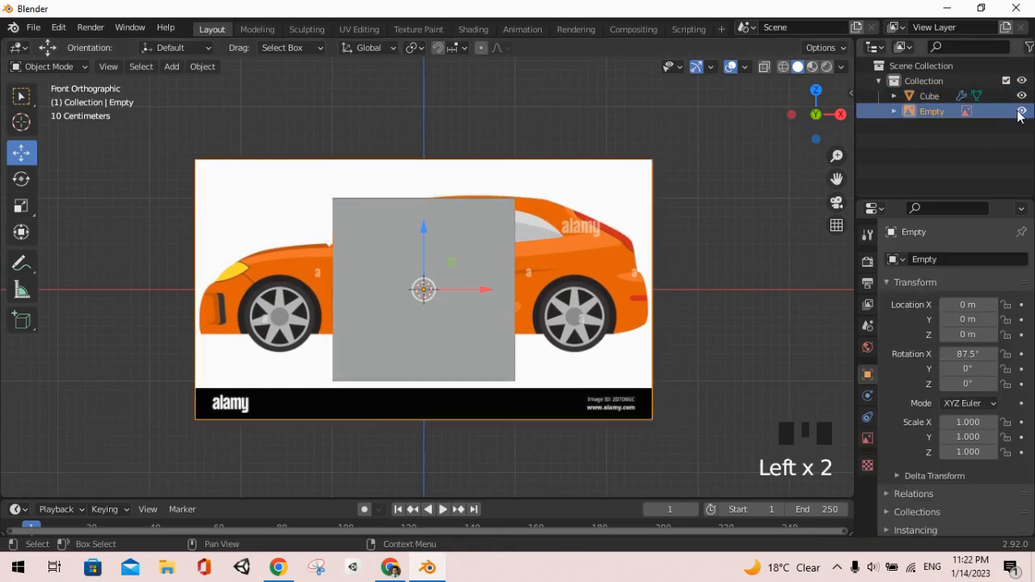
left_click(929, 95)
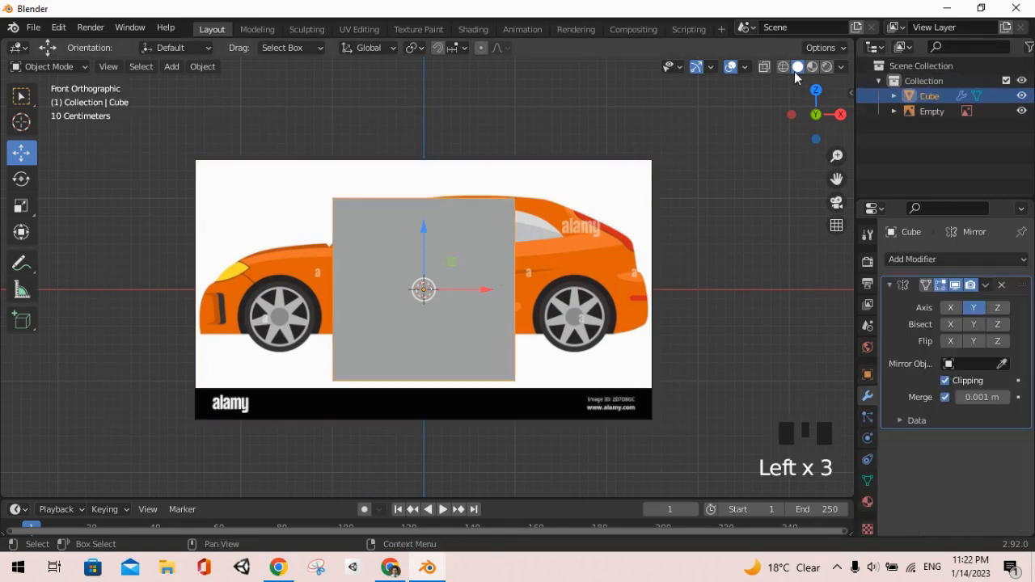
mouse_move(760, 81)
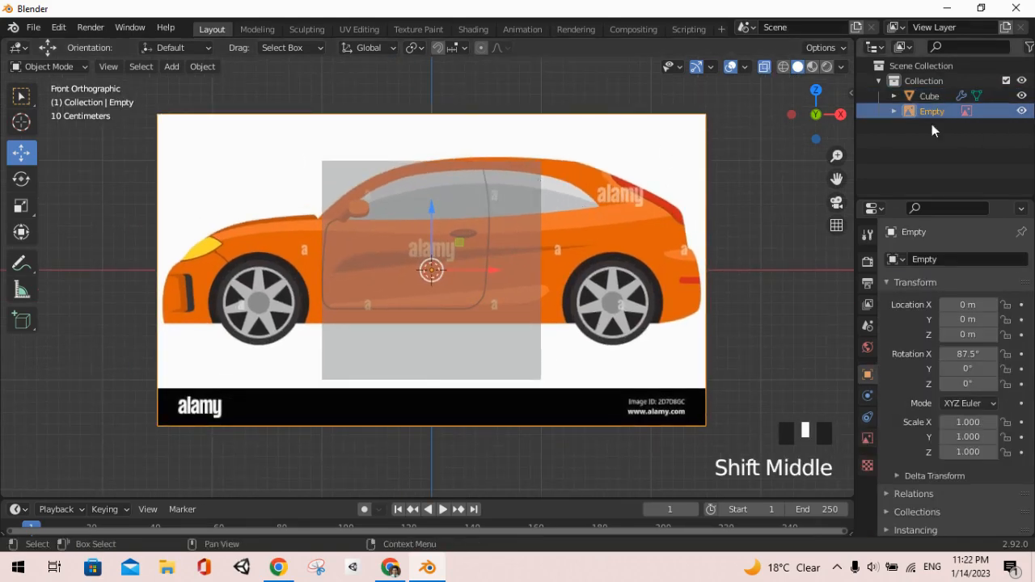
mouse_move(390, 566)
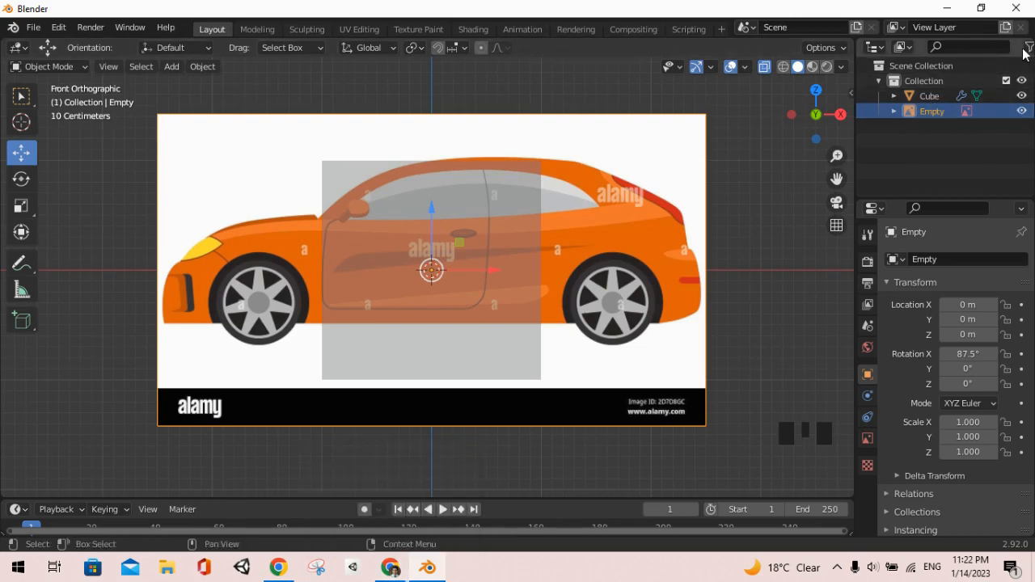
Open the Outliner's filter settings popover
left_click(1028, 47)
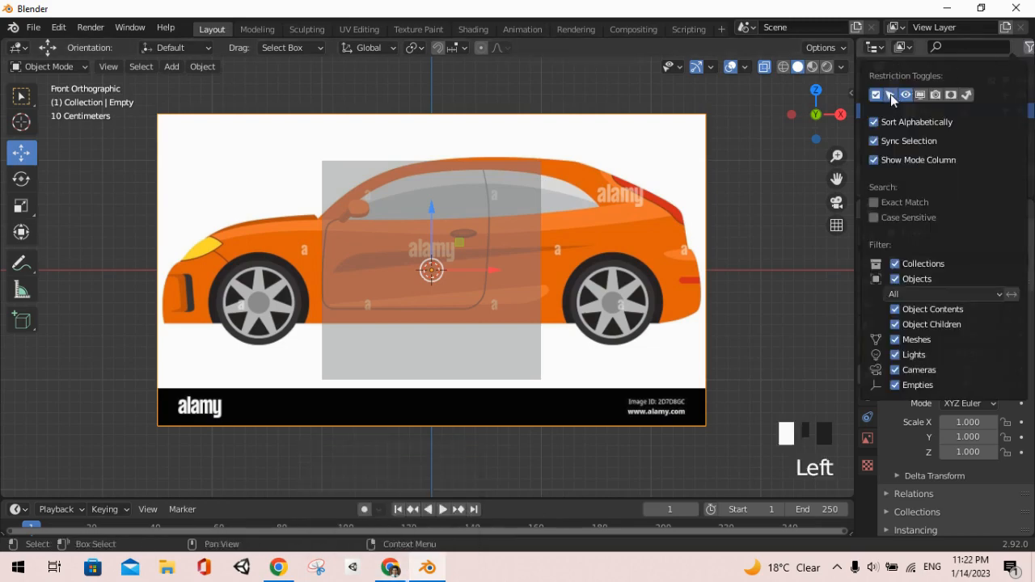